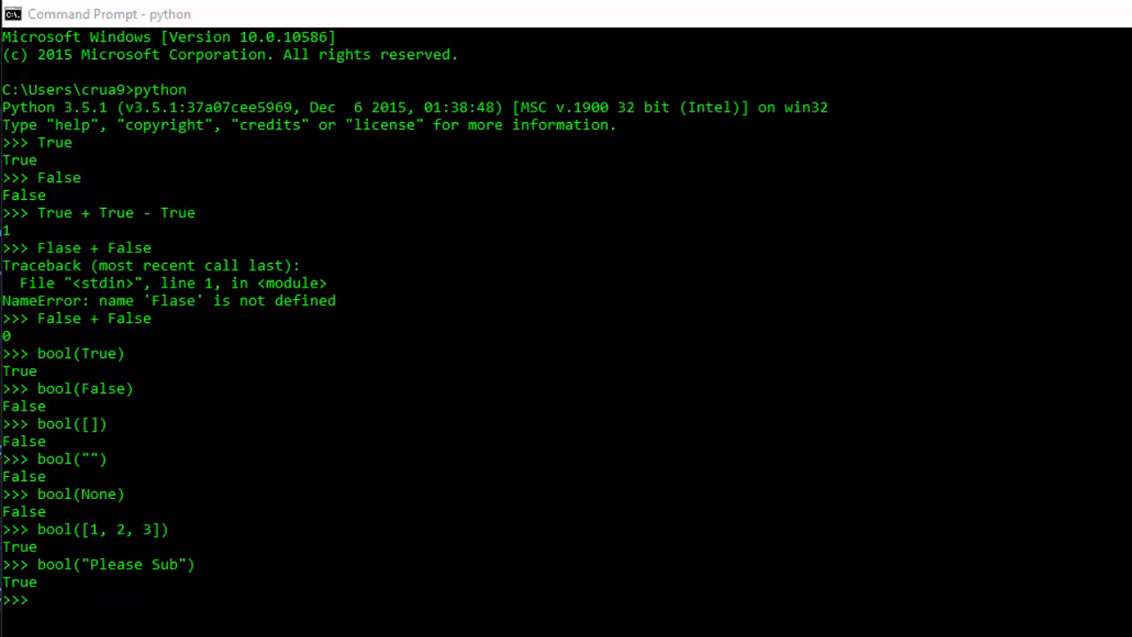
mouse_move(392, 186)
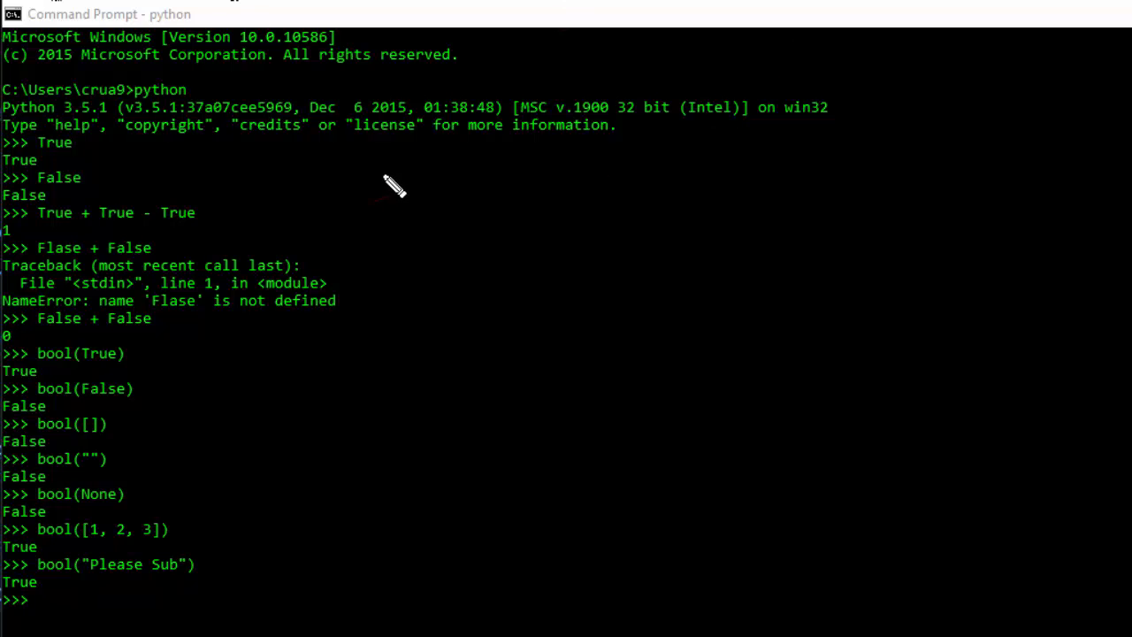
mouse_move(792, 309)
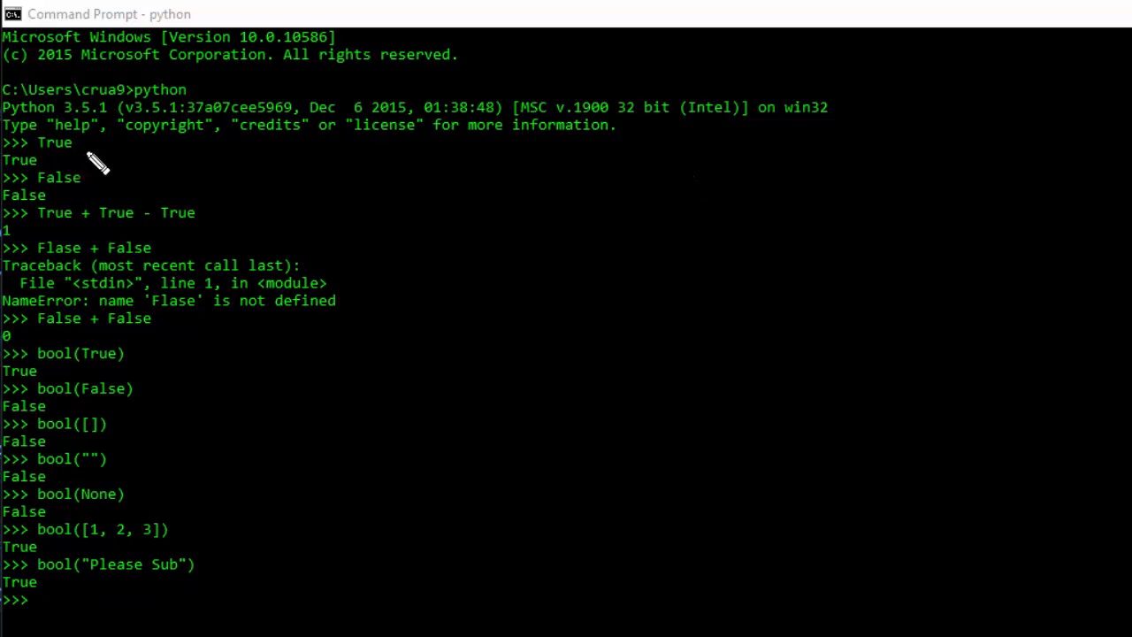
mouse_move(198, 216)
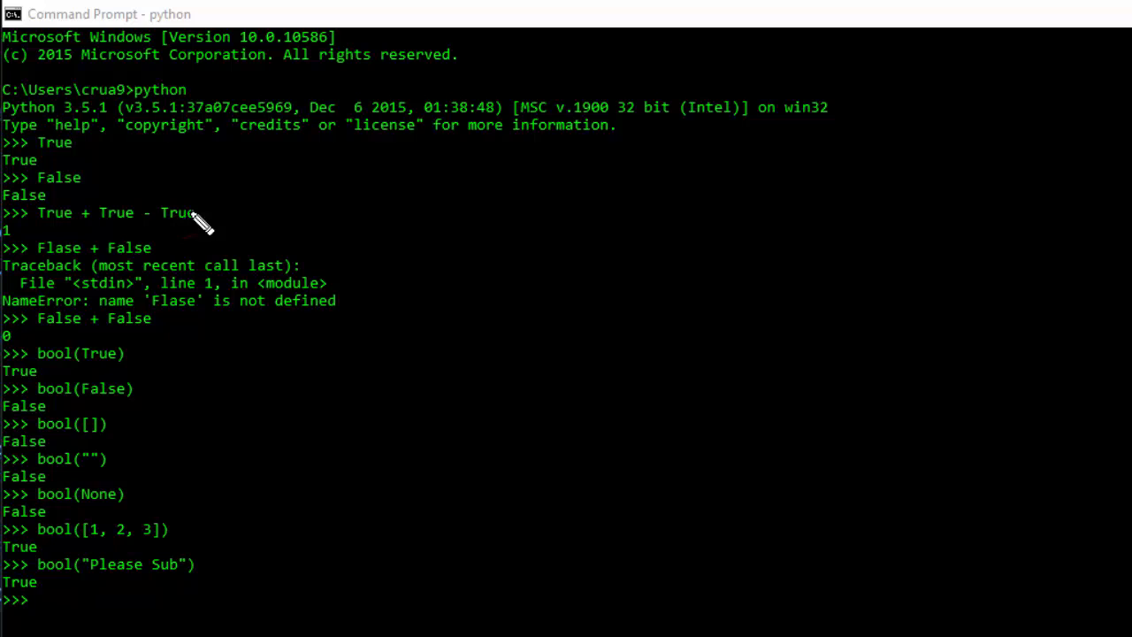
mouse_move(75, 245)
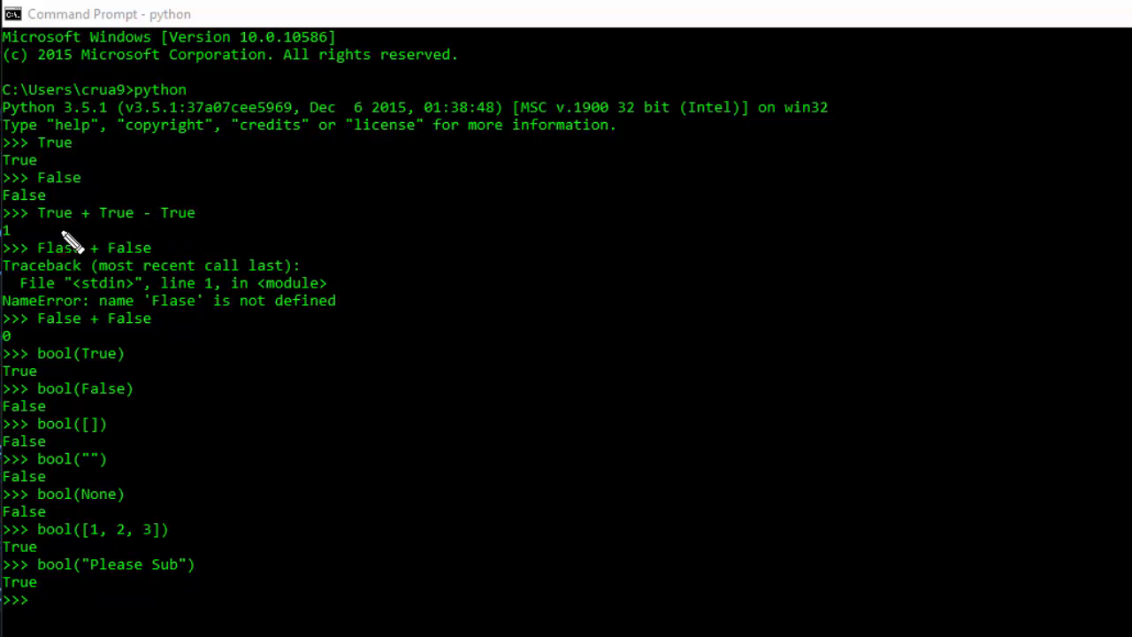
mouse_move(337, 219)
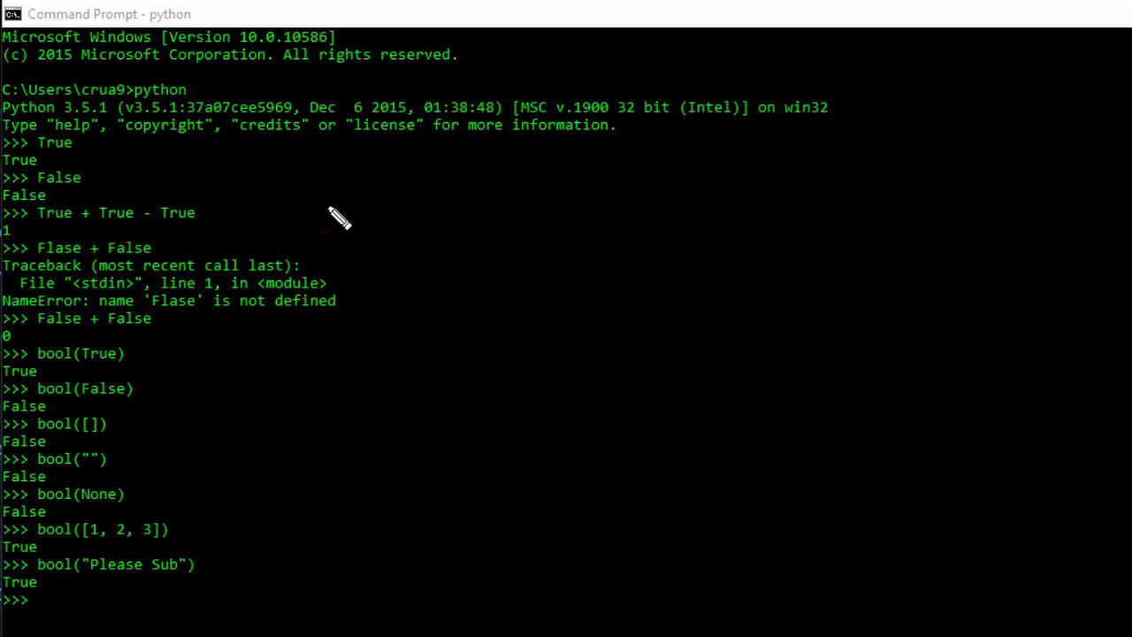
mouse_move(141, 245)
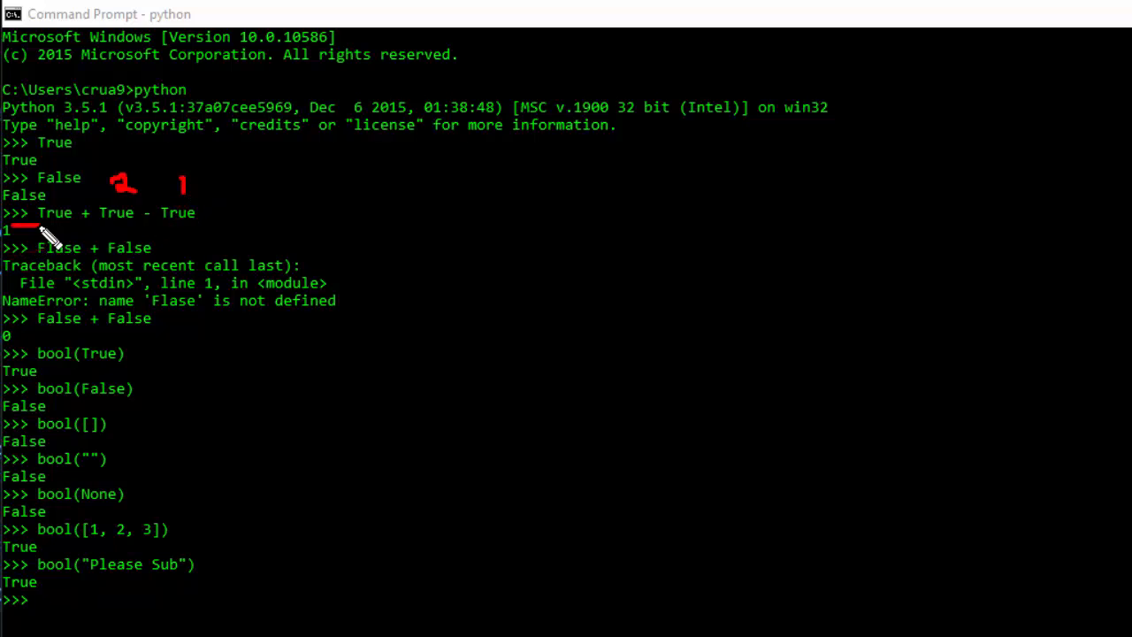
mouse_move(230, 270)
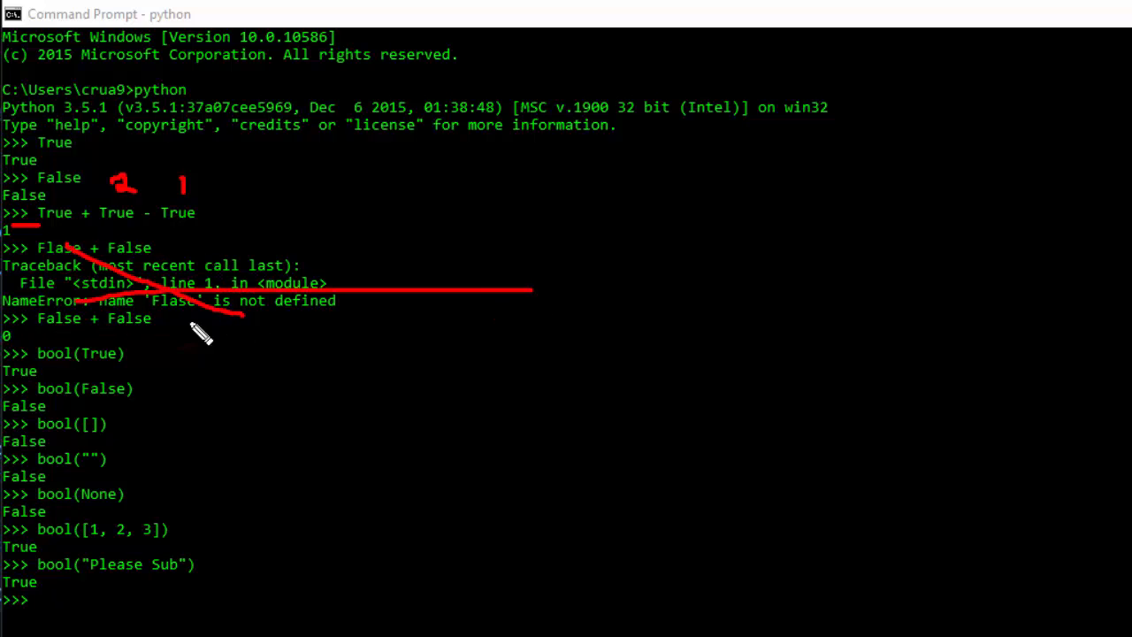
mouse_move(132, 343)
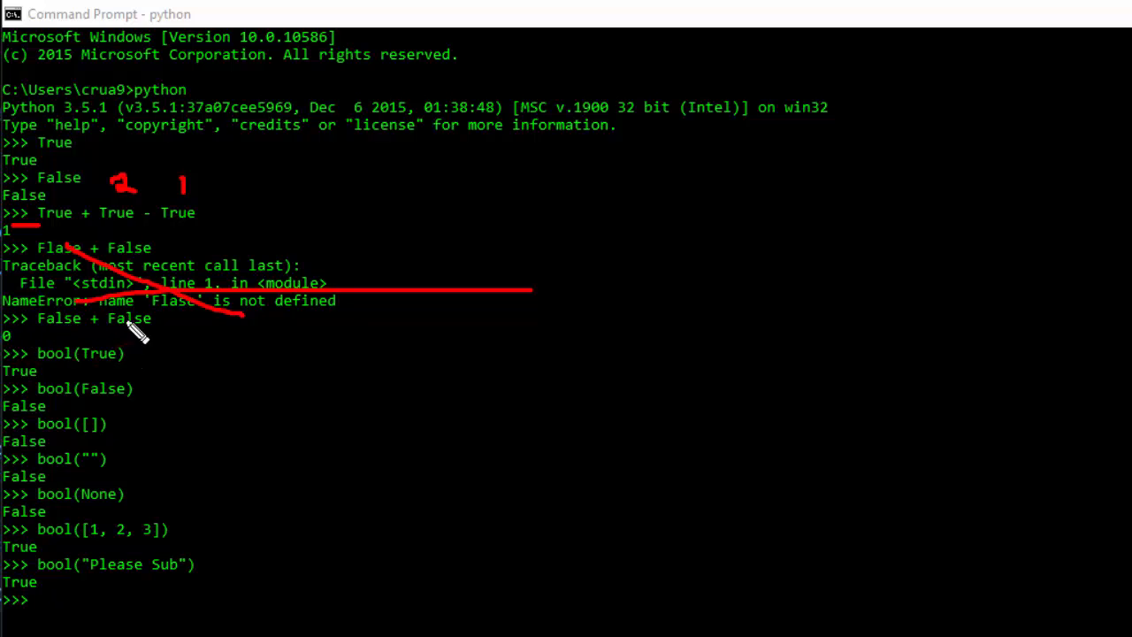
mouse_move(362, 349)
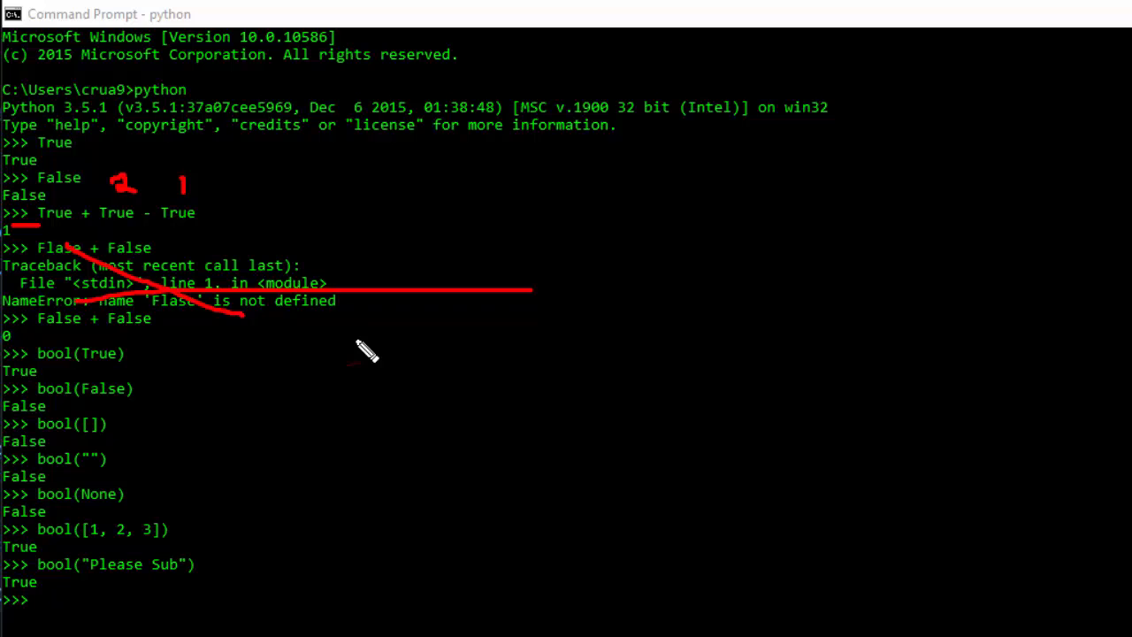
mouse_move(265, 352)
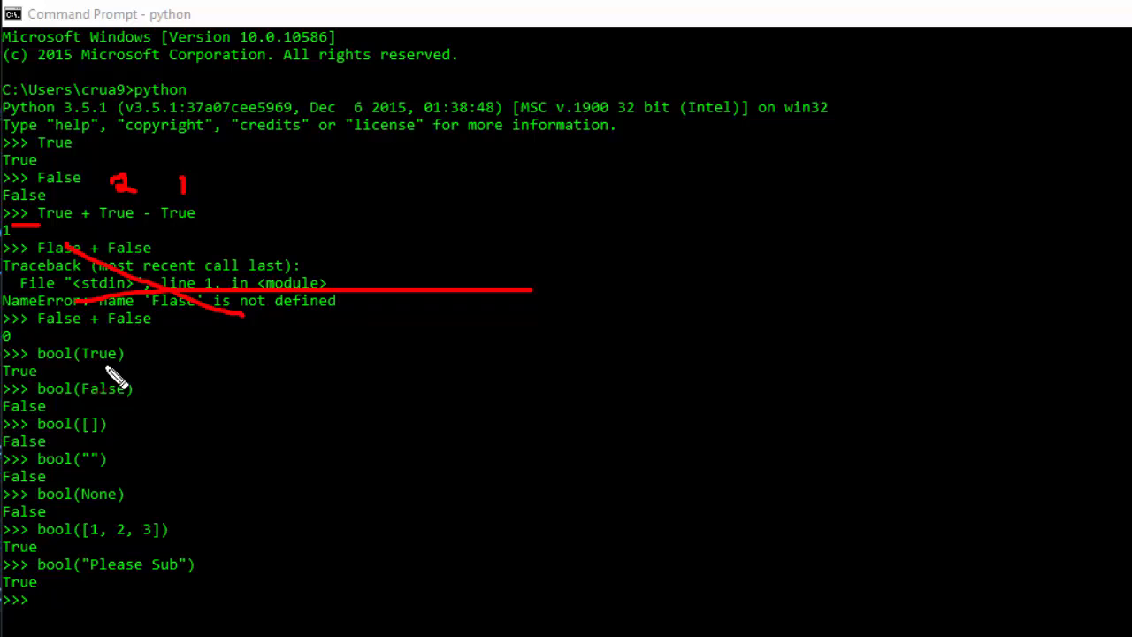
mouse_move(62, 379)
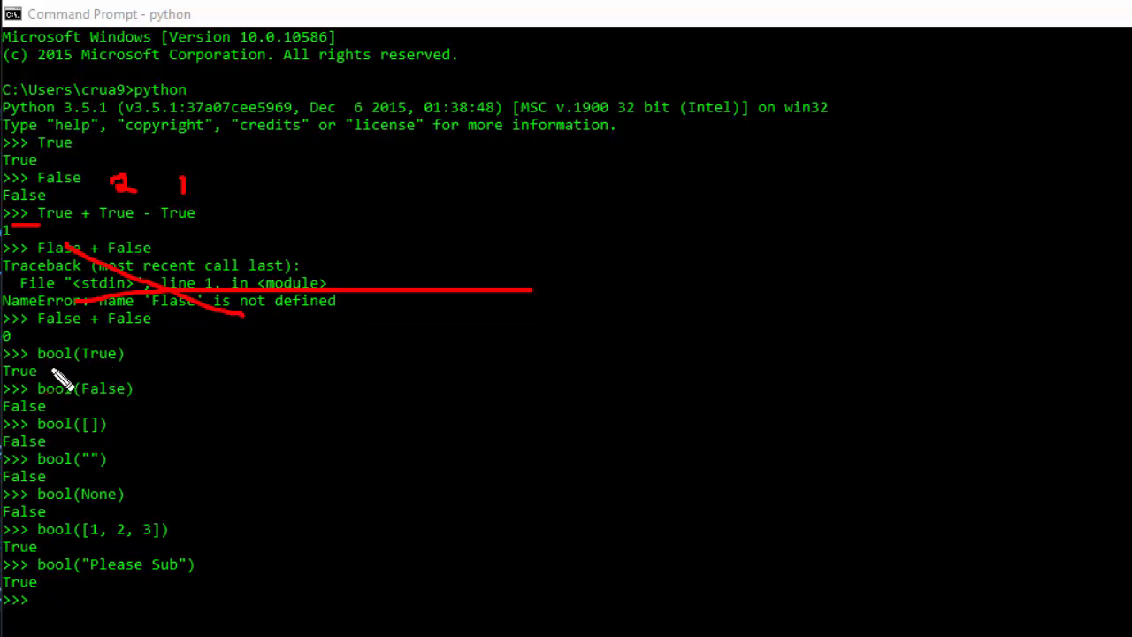
mouse_move(53, 380)
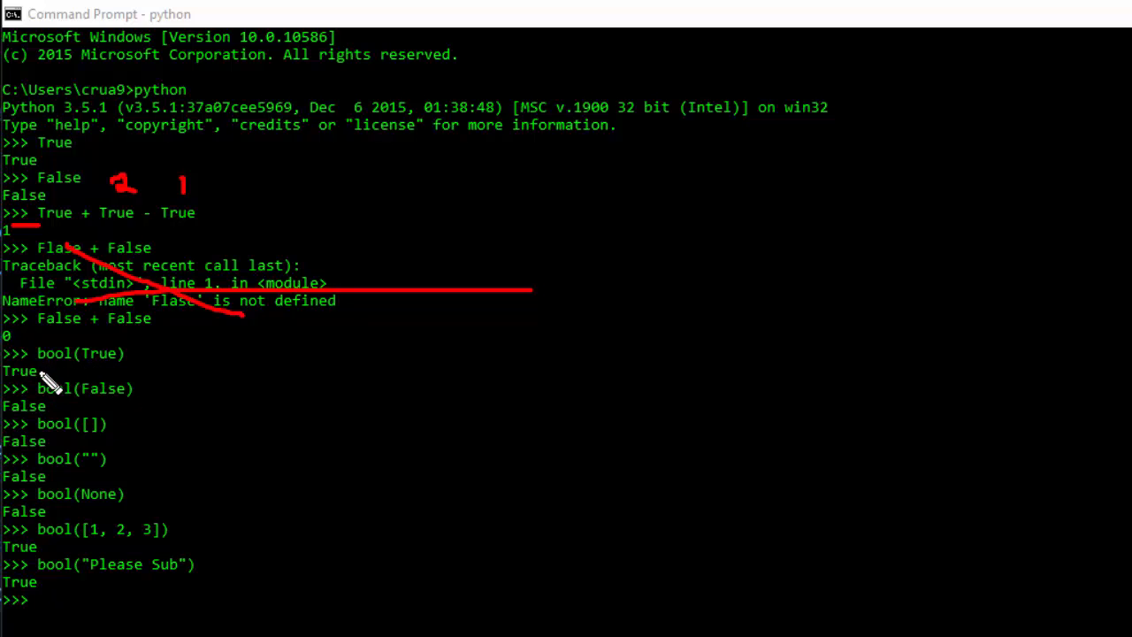
mouse_move(132, 387)
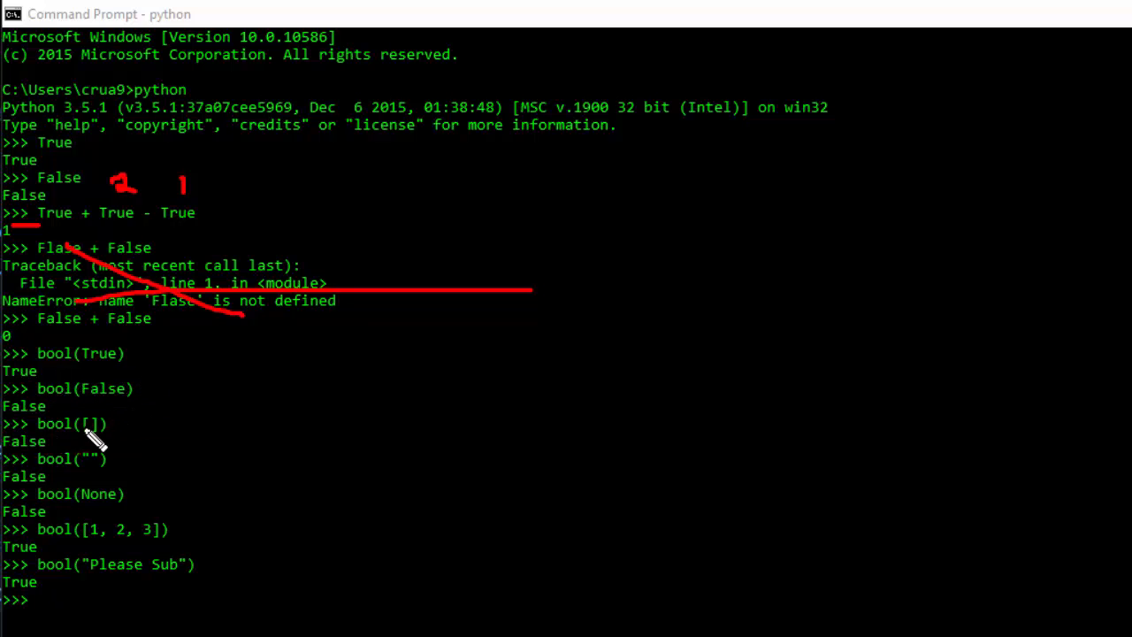
mouse_move(274, 407)
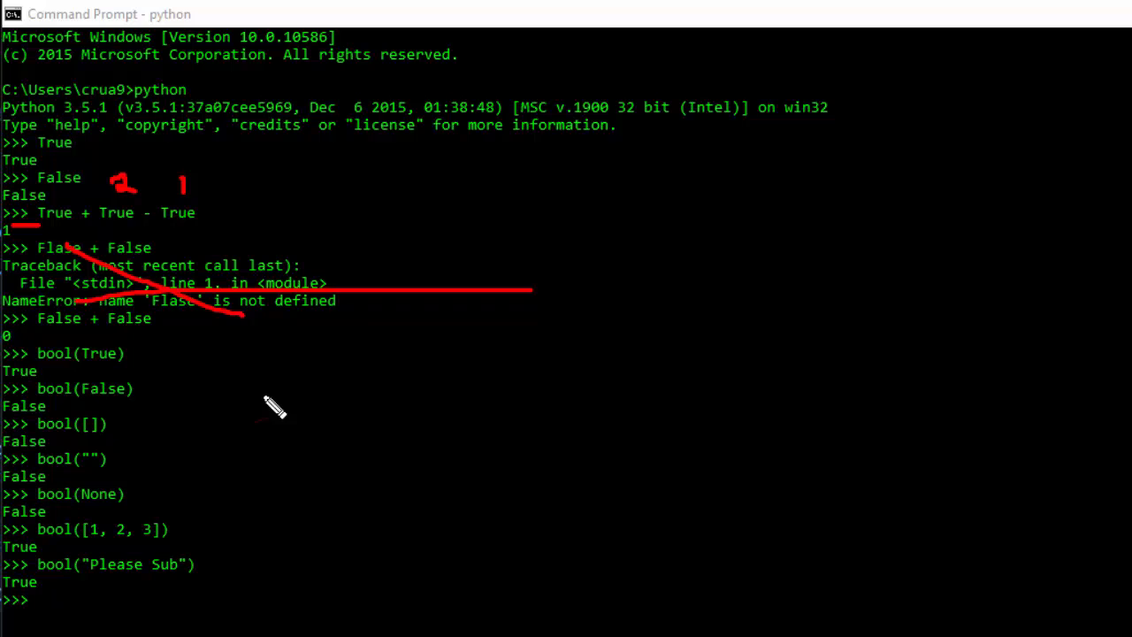
mouse_move(115, 434)
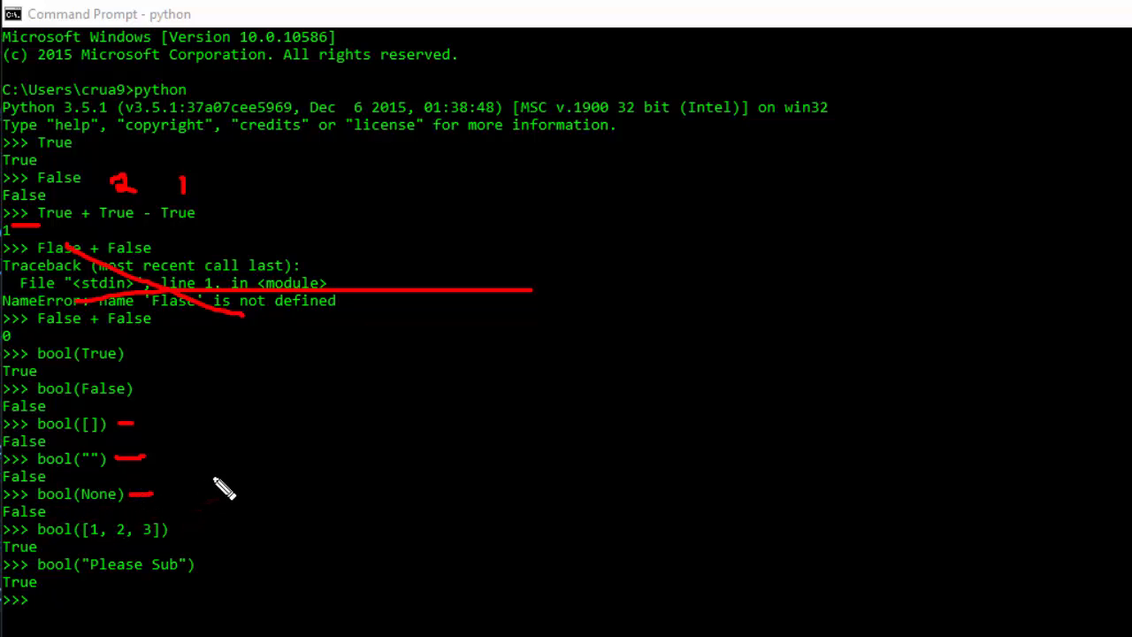
mouse_move(84, 539)
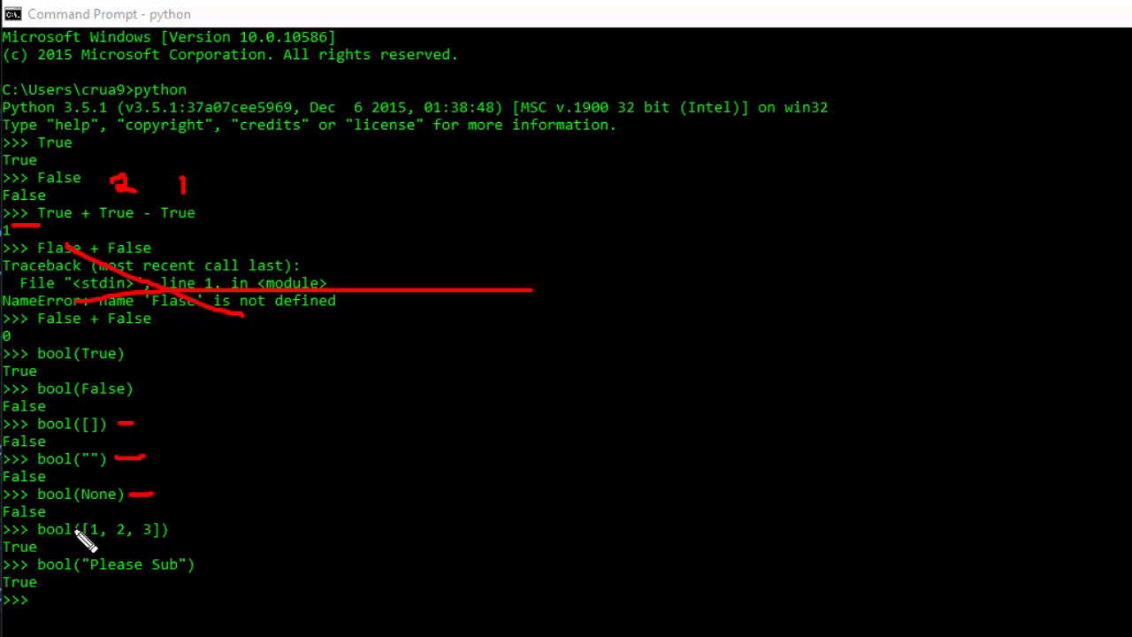
mouse_move(193, 539)
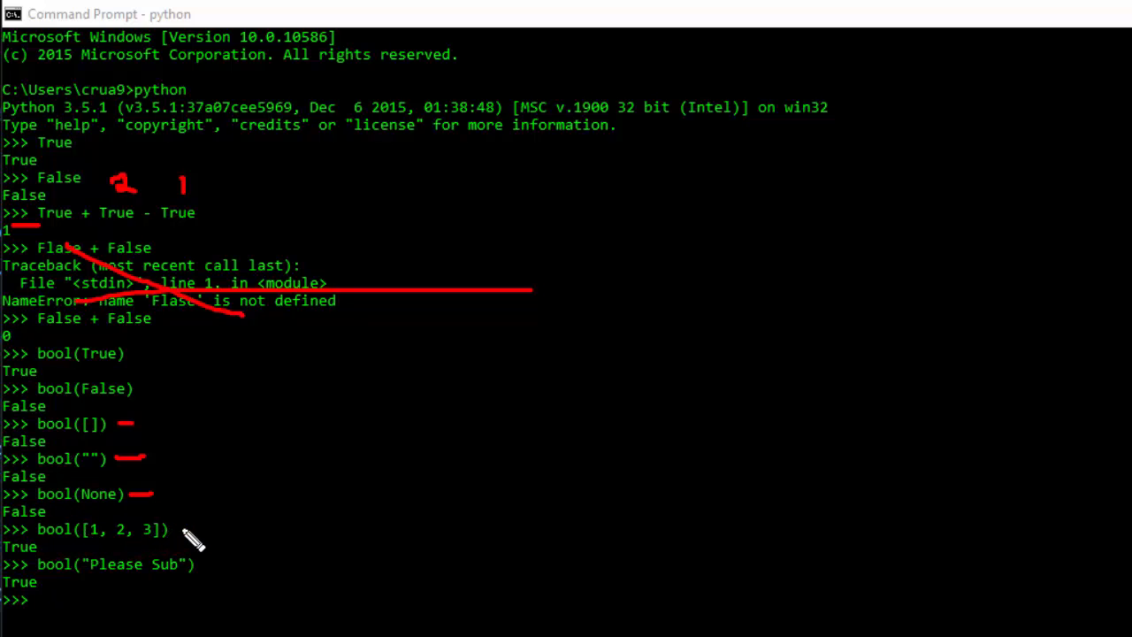
mouse_move(55, 555)
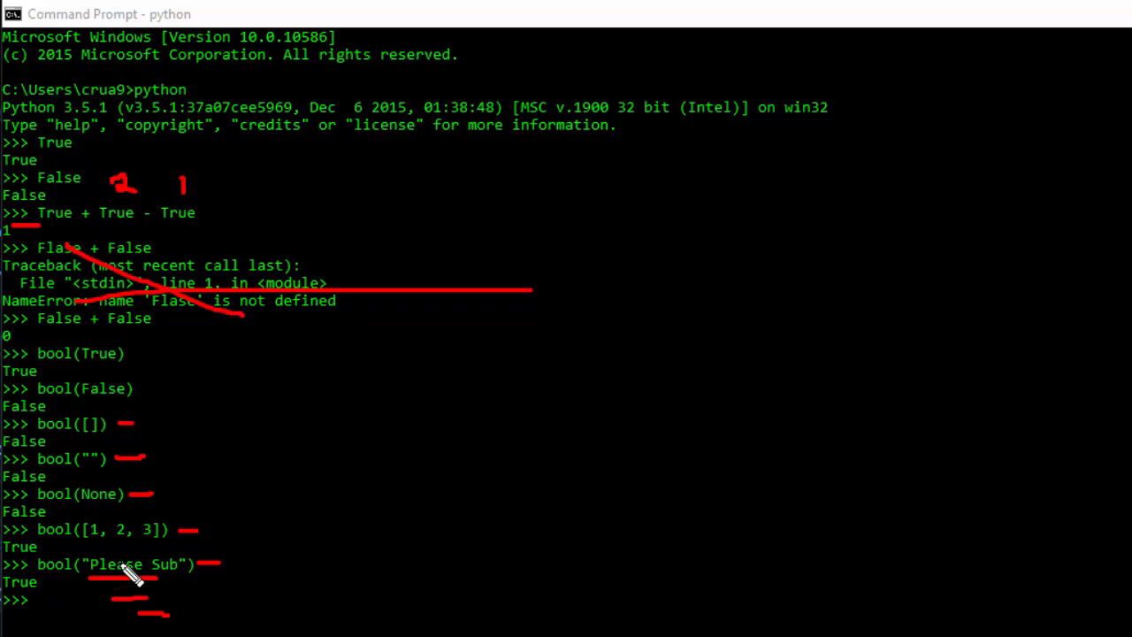
mouse_move(13, 531)
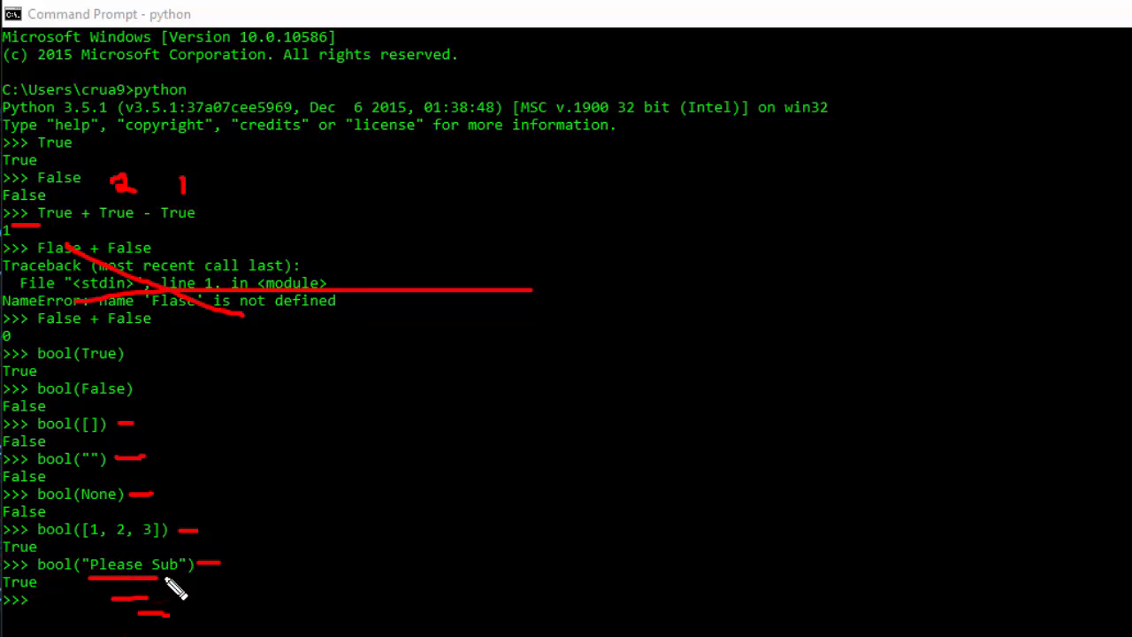
mouse_move(557, 592)
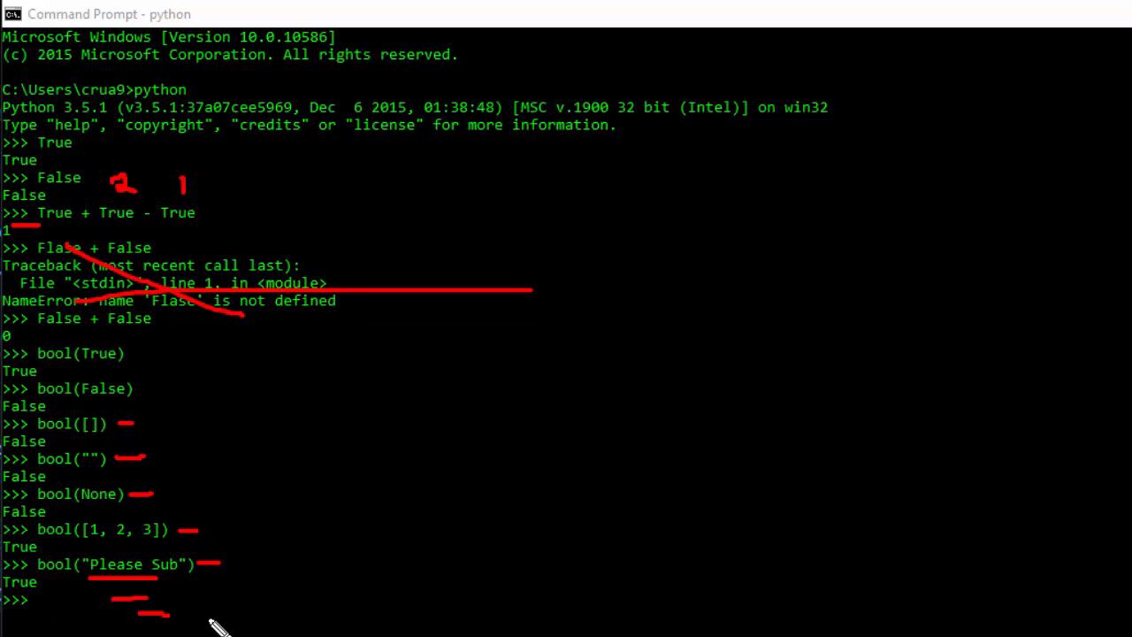
mouse_move(579, 557)
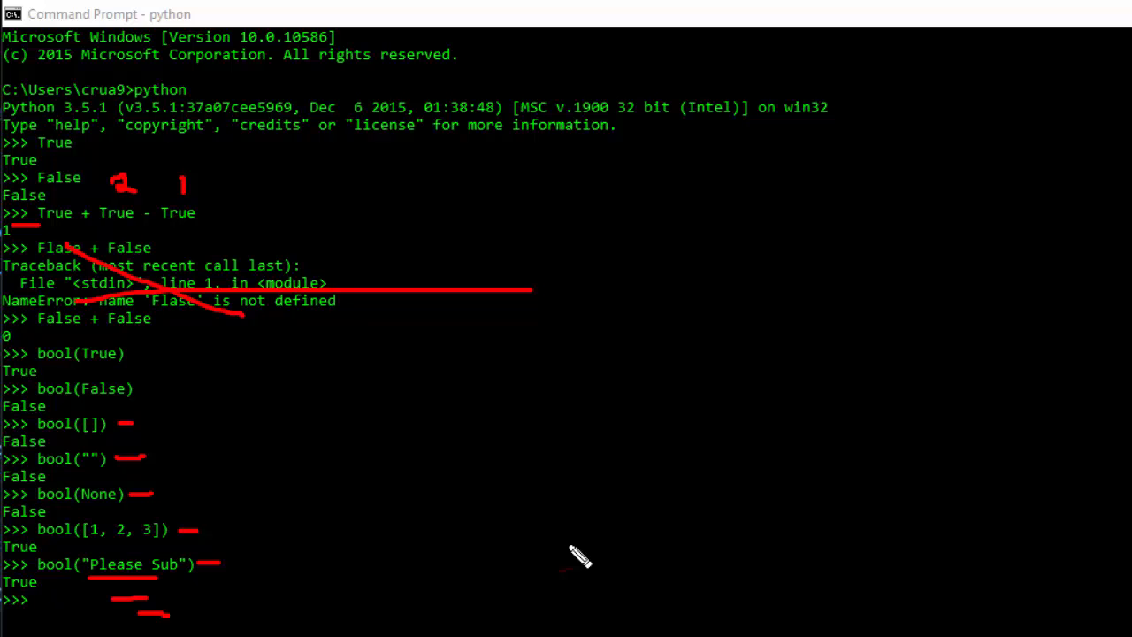
mouse_move(389, 466)
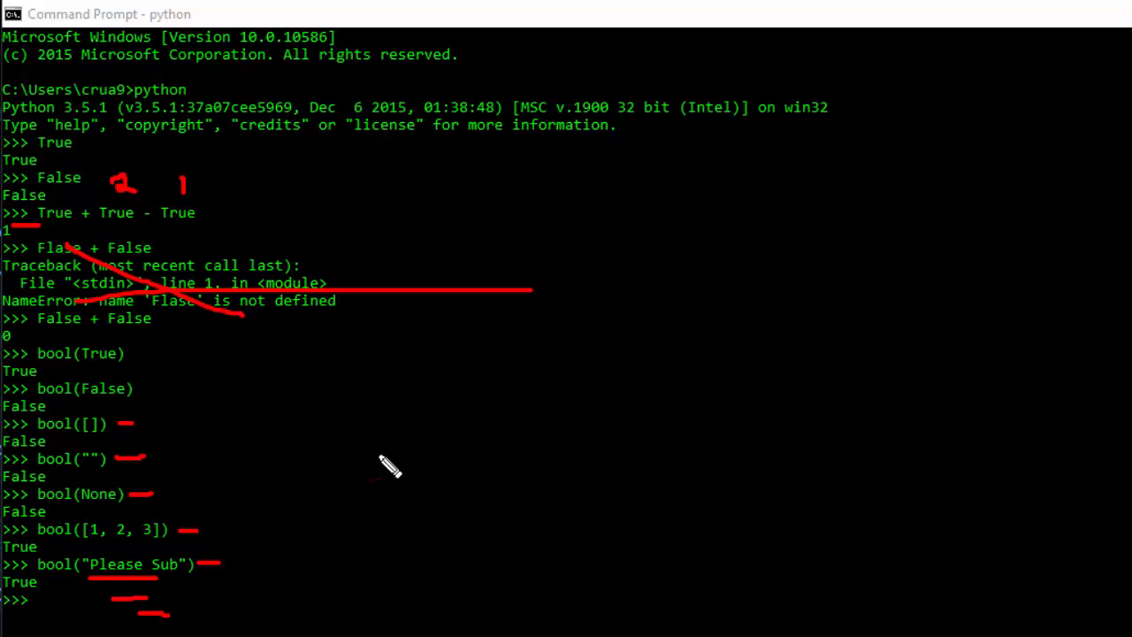
mouse_move(226, 535)
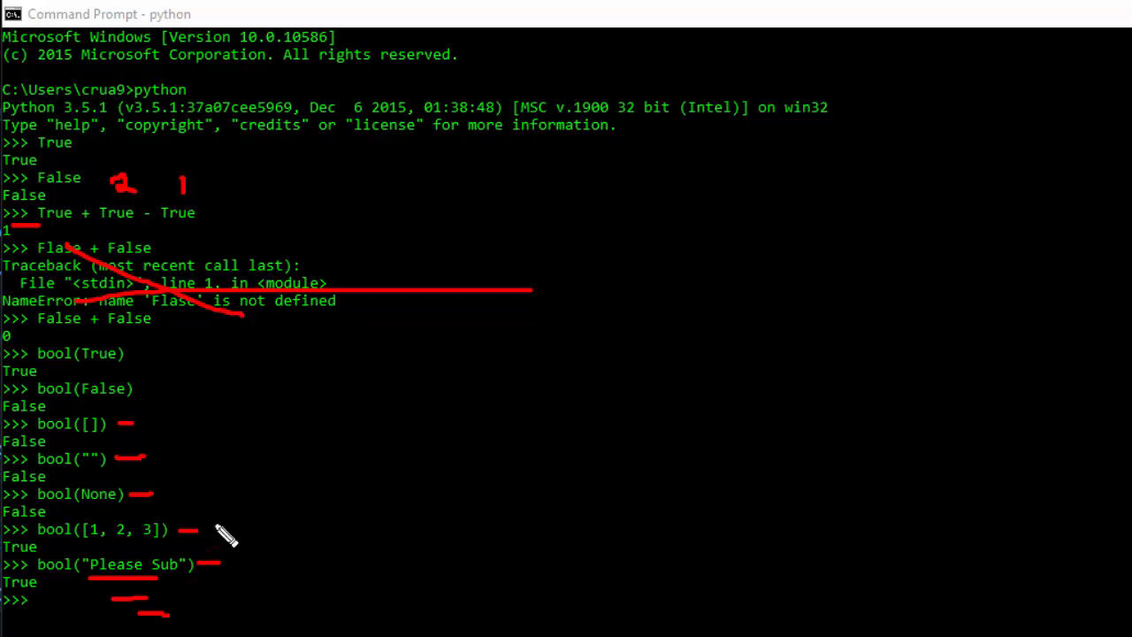
mouse_move(376, 570)
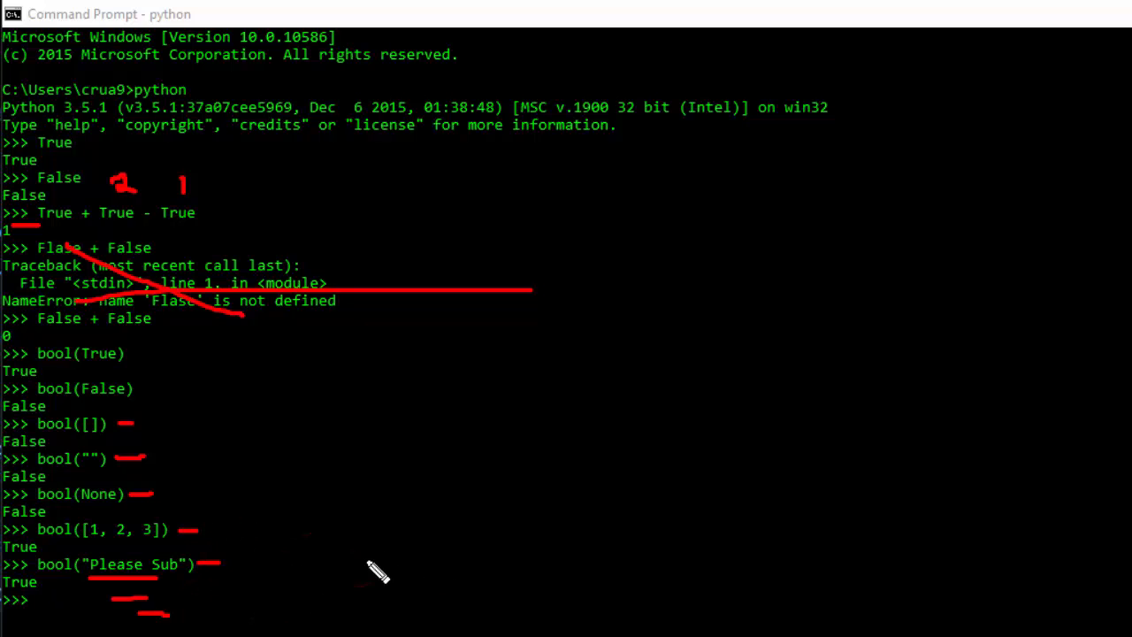
mouse_move(106, 553)
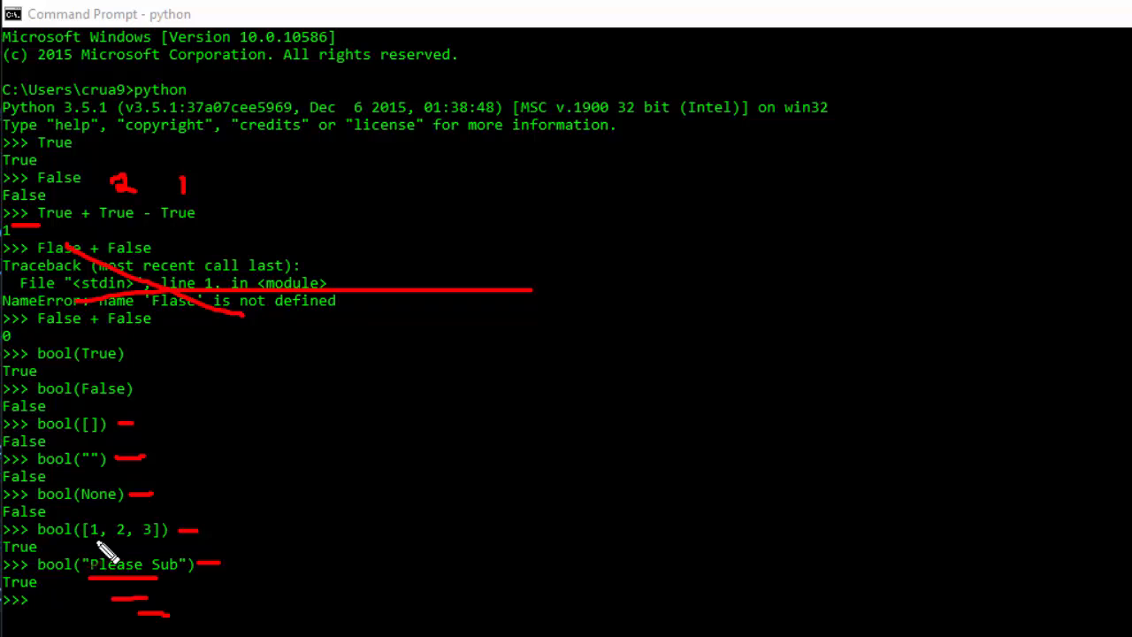
mouse_move(480, 437)
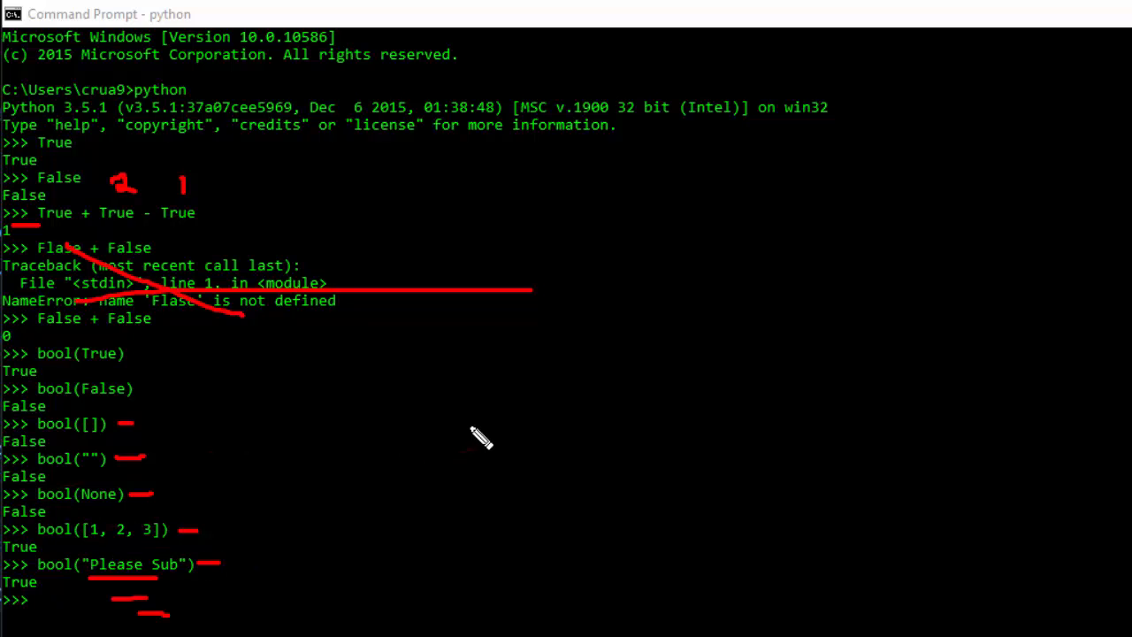